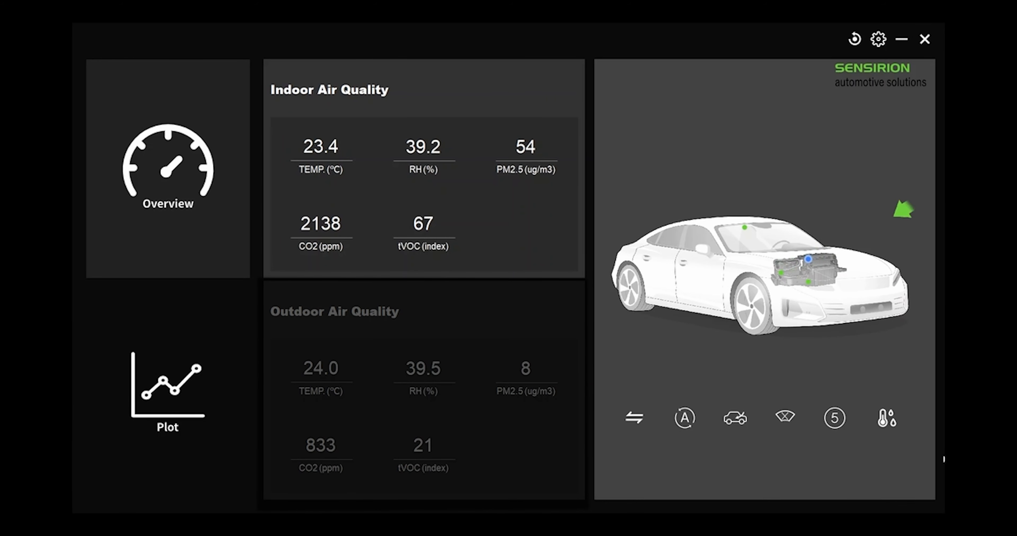
Show the Plot view's CO2 graph with indoor CO2 rising above flat outdoor CO2
click(167, 389)
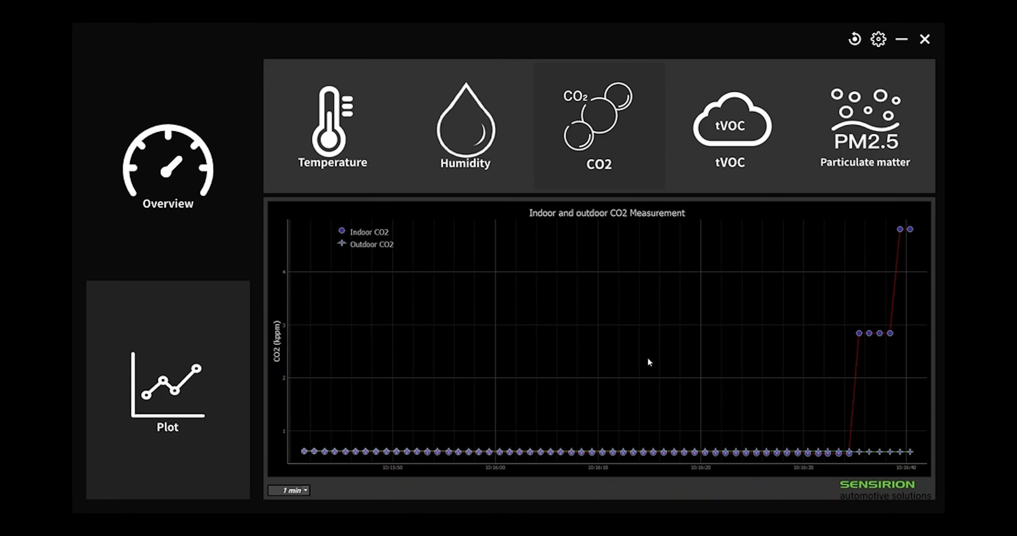